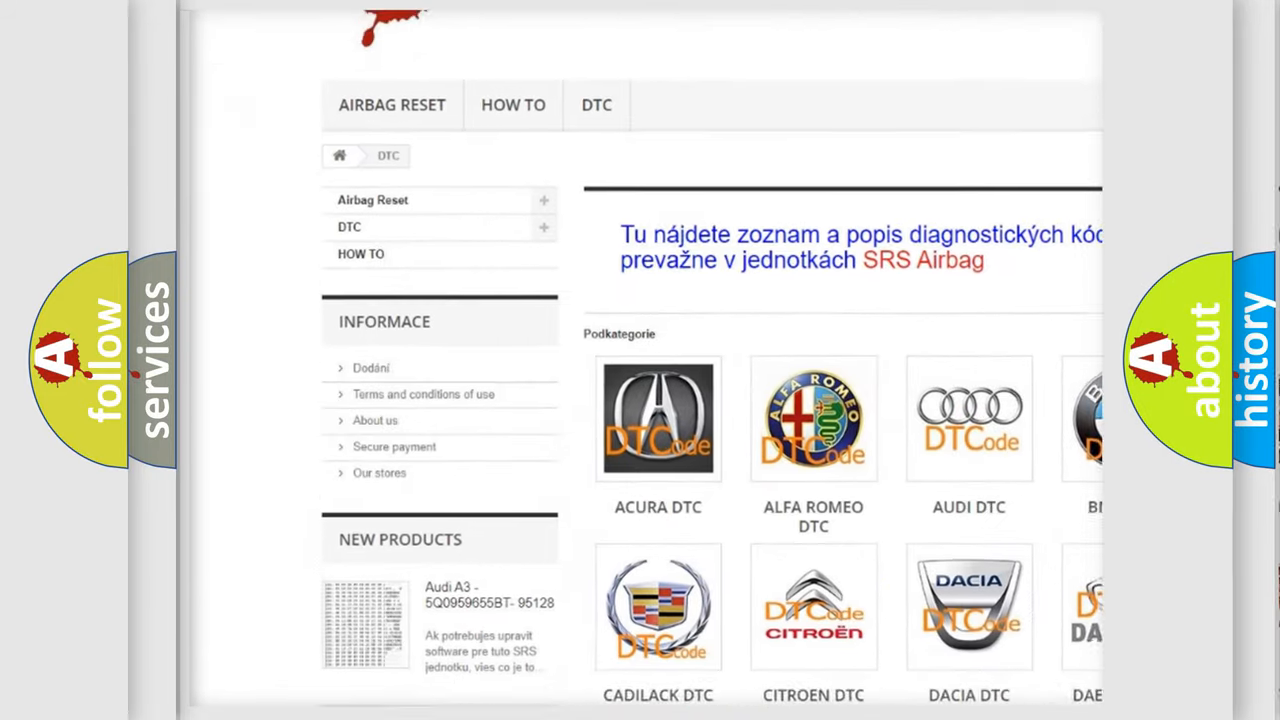
# Scroll down past the car-brand logo grid to the B-series code list
pyautogui.scroll(-3)
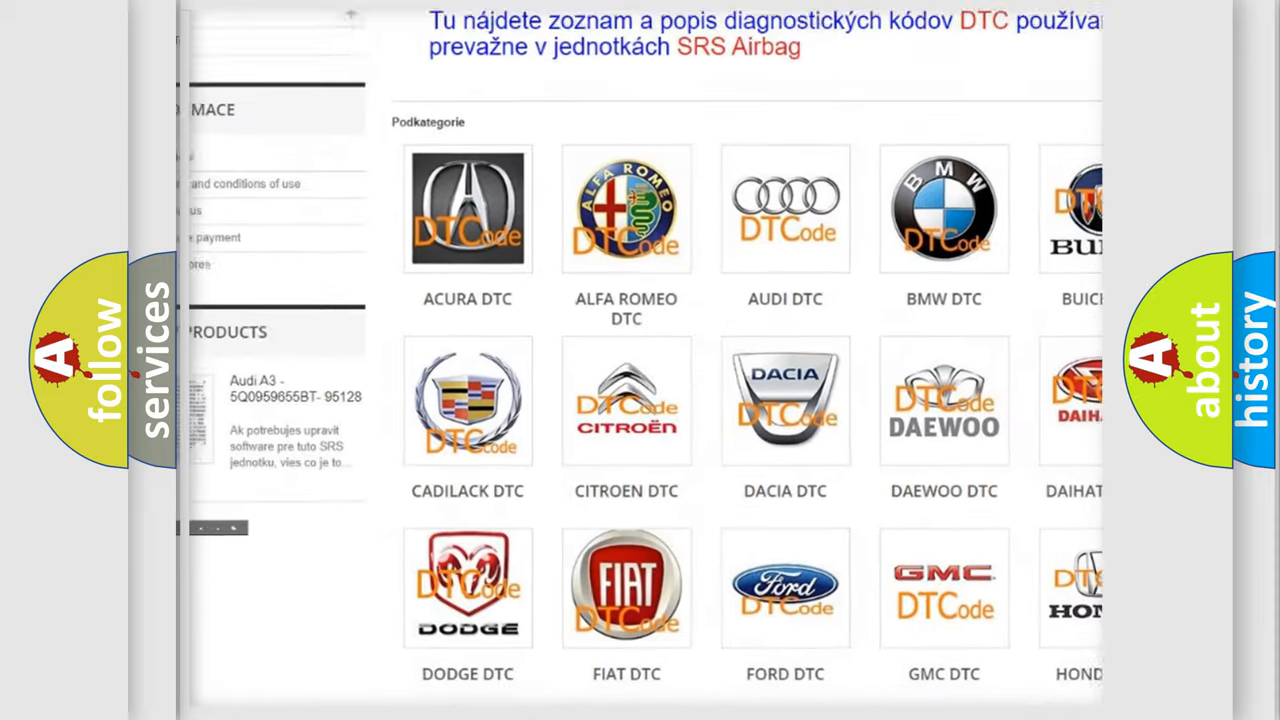
pyautogui.scroll(-3)
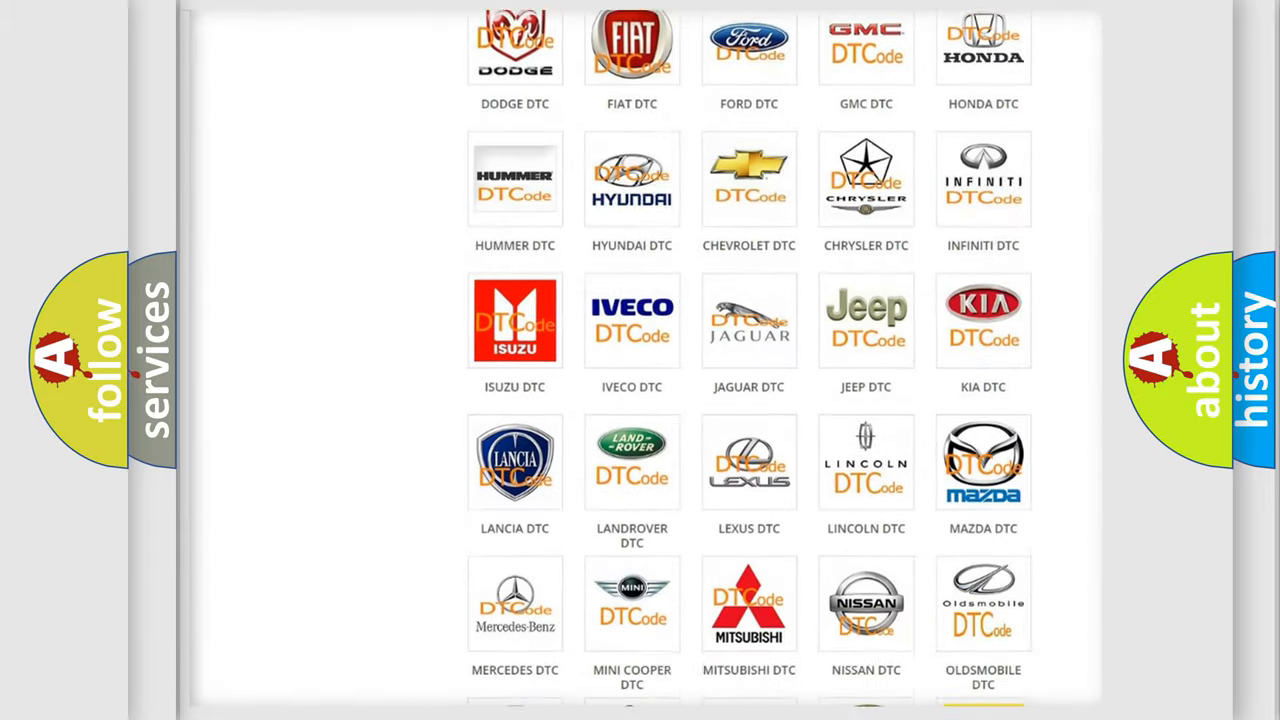
pyautogui.scroll(-3)
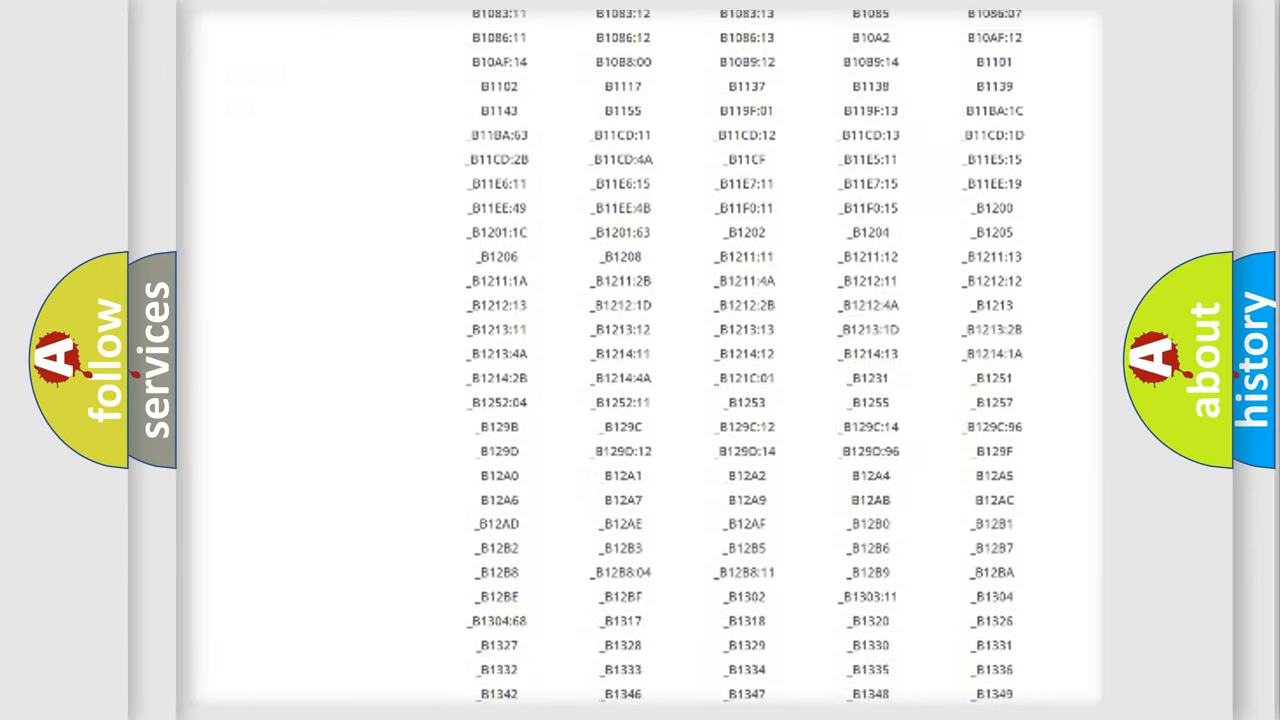
pyautogui.scroll(-3)
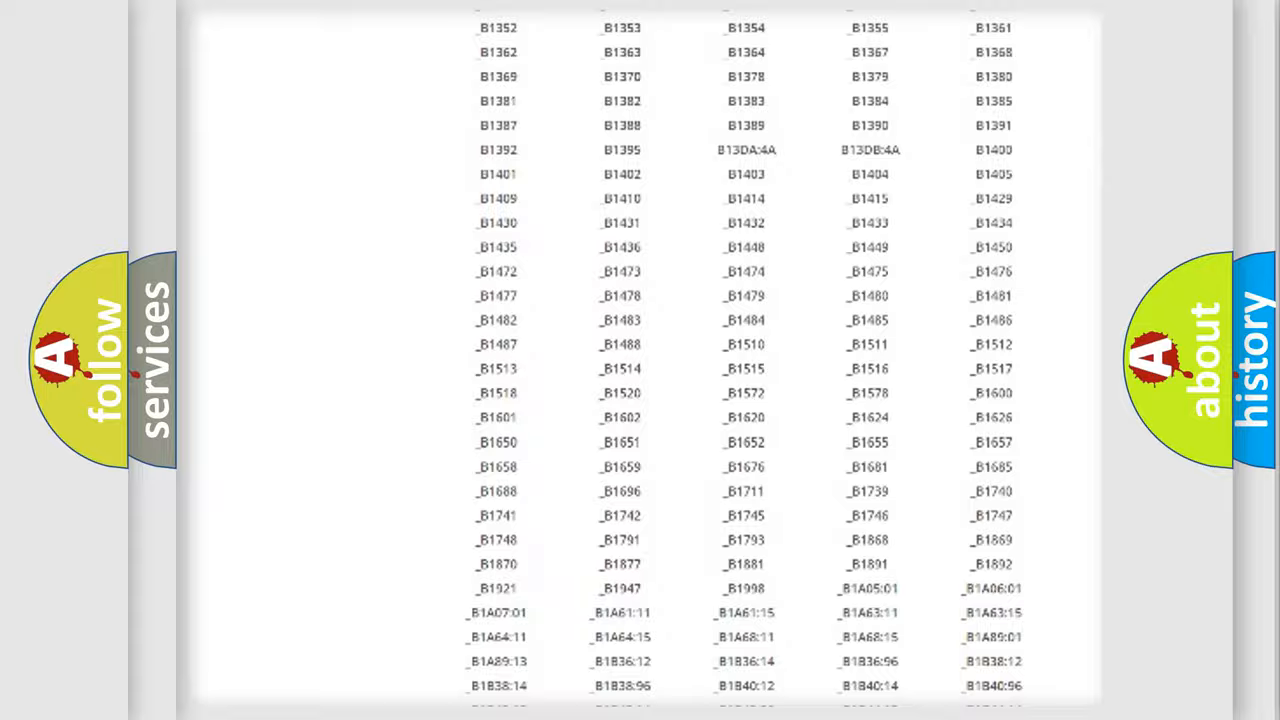
pyautogui.scroll(3)
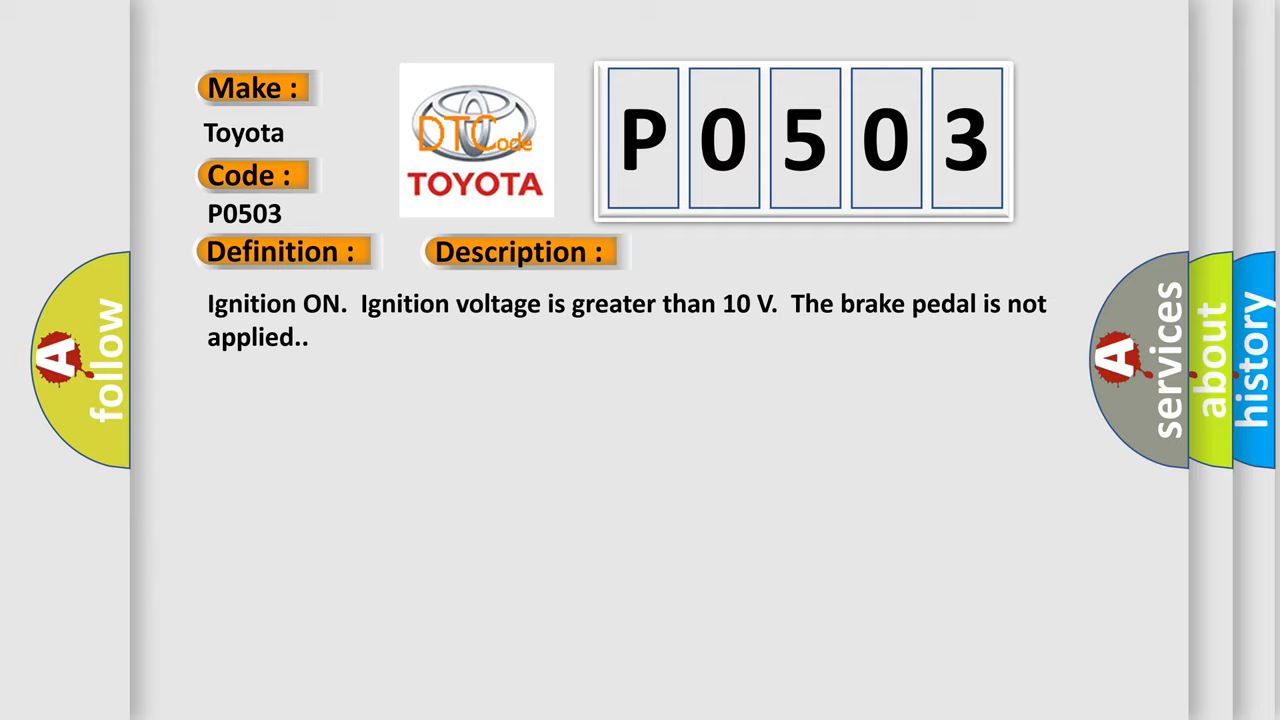
# Reveal the Cause section: sensor failure, shorts to battery or ground, erratic signal
pyautogui.click(735, 251)
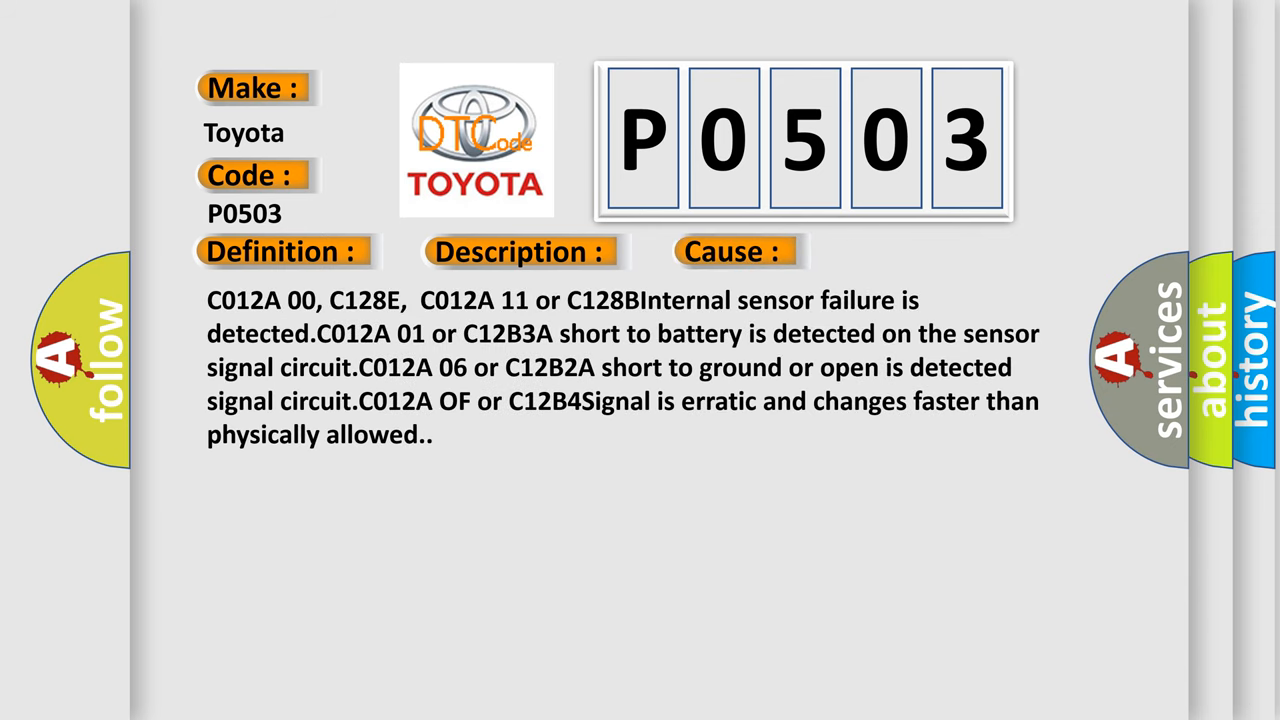